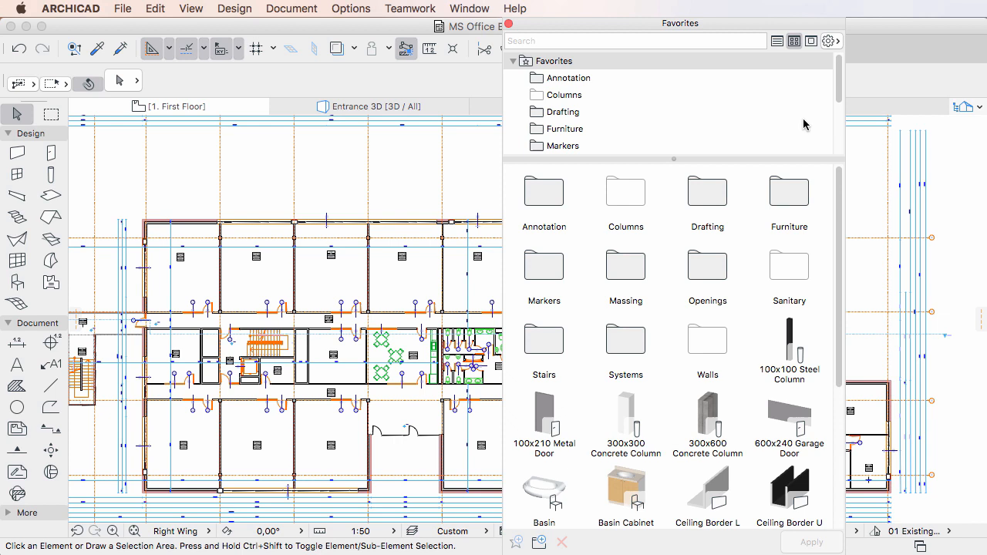
mouse_move(611, 79)
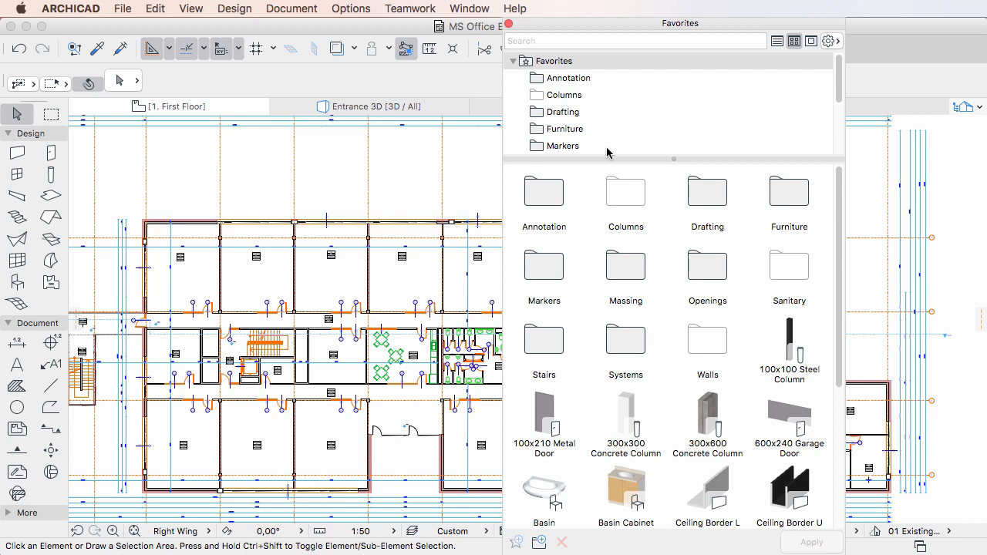
mouse_move(679, 270)
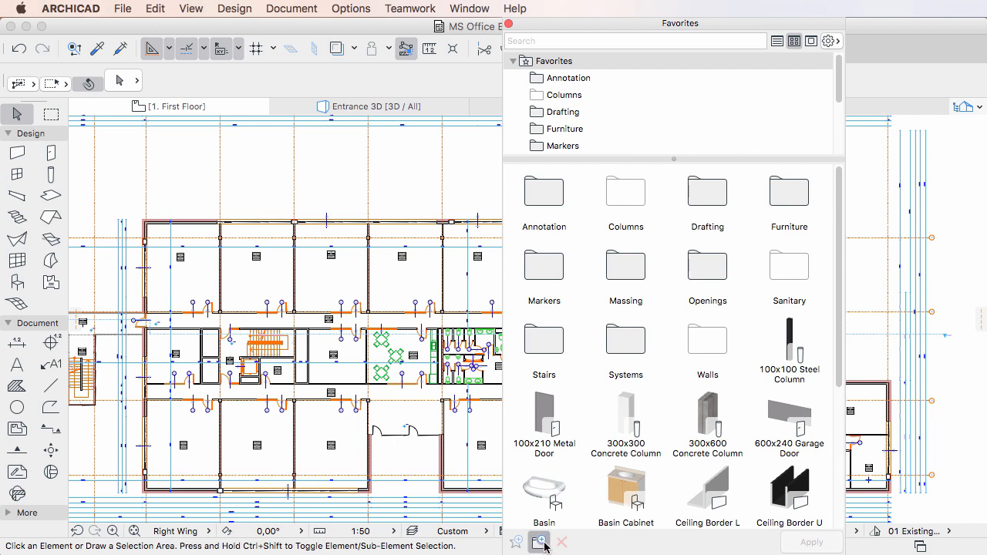
- Create a top-level favorites folder named 'Structures', between Stairs and Systems
type("Structures")
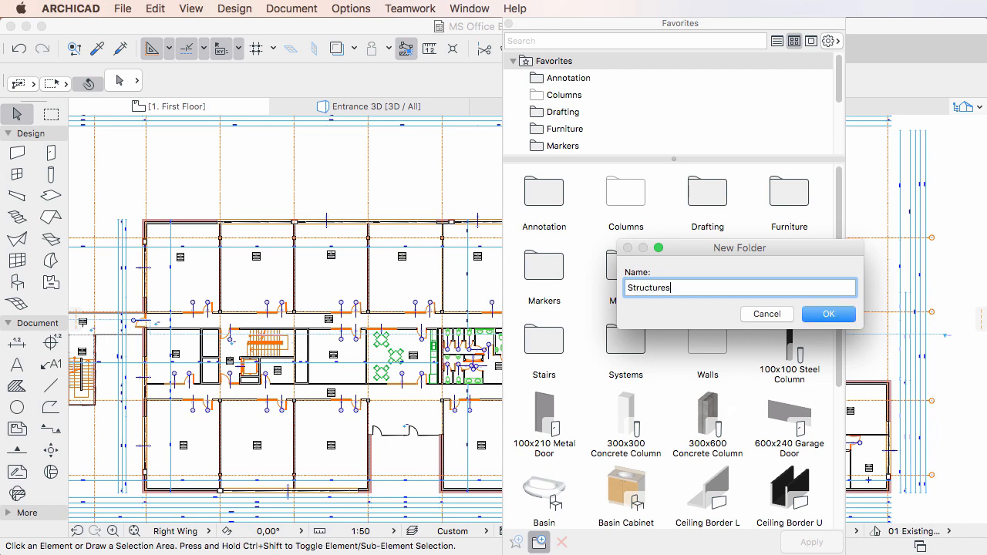
mouse_move(728, 410)
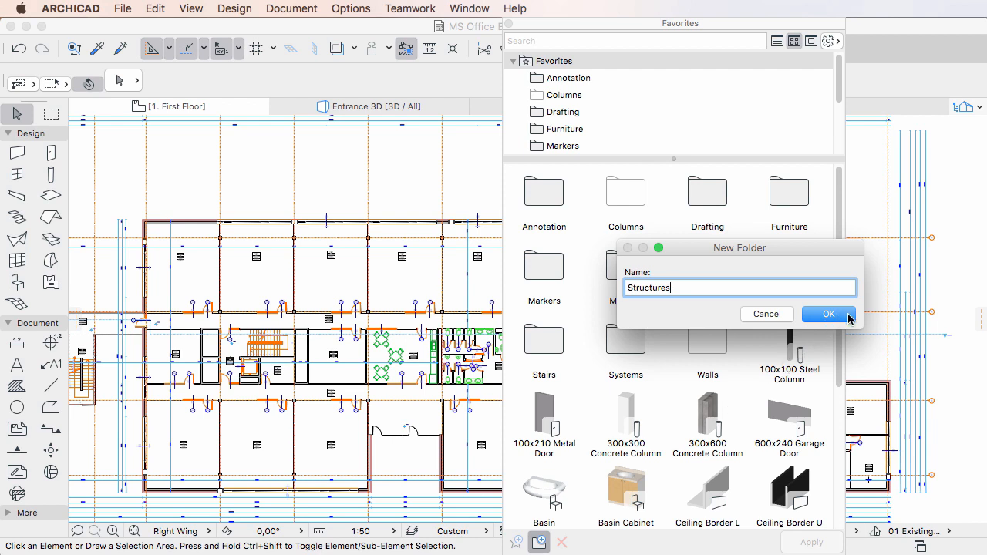
left_click(827, 313)
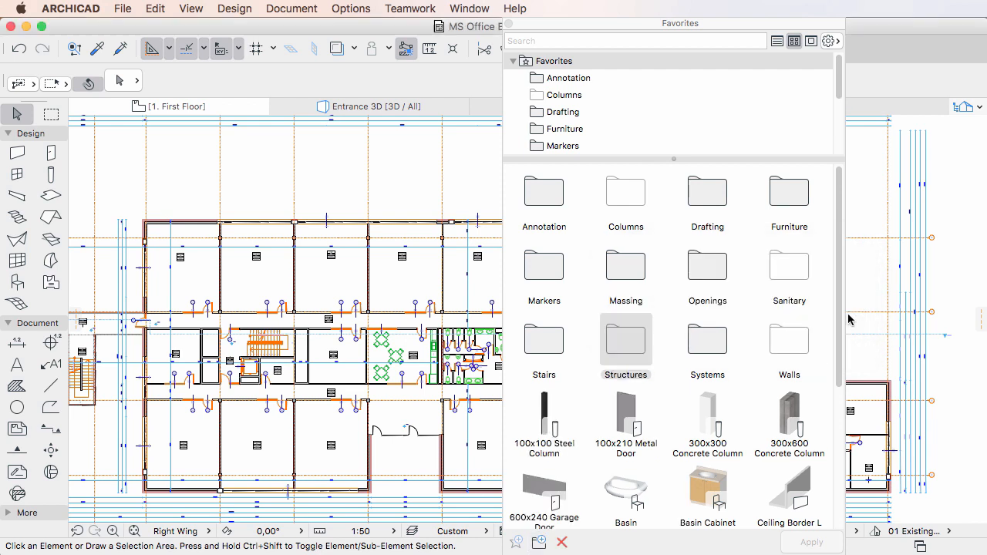
mouse_move(626, 344)
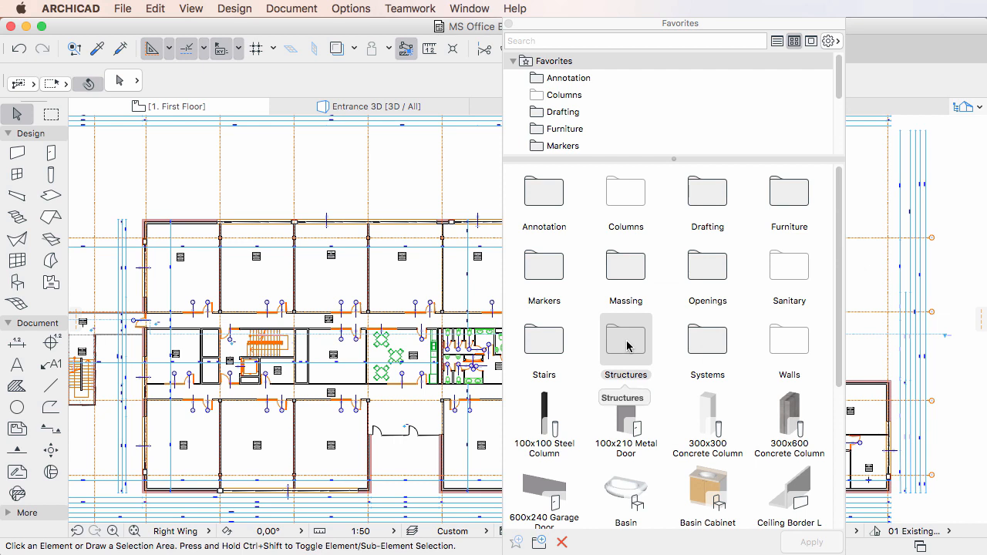
mouse_move(659, 108)
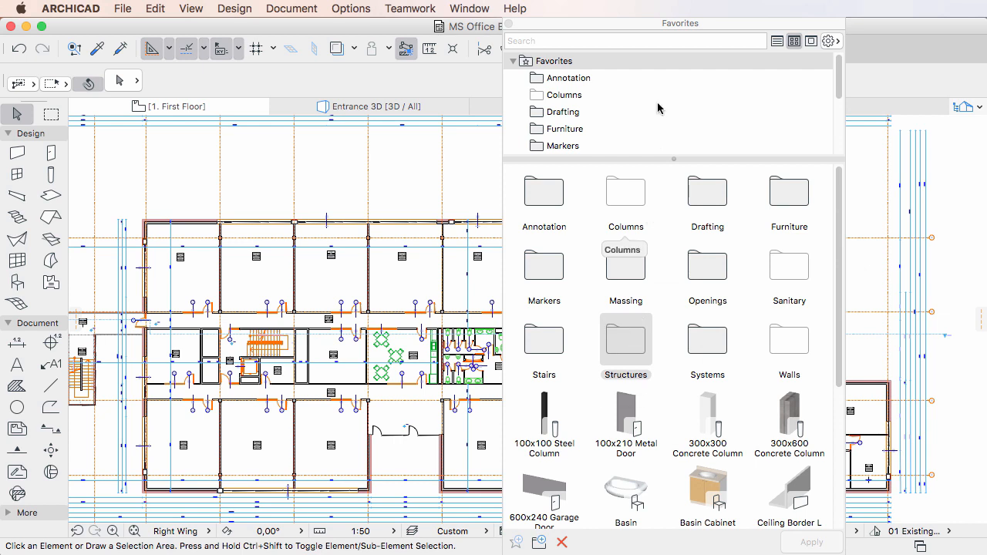
scroll("down", 3)
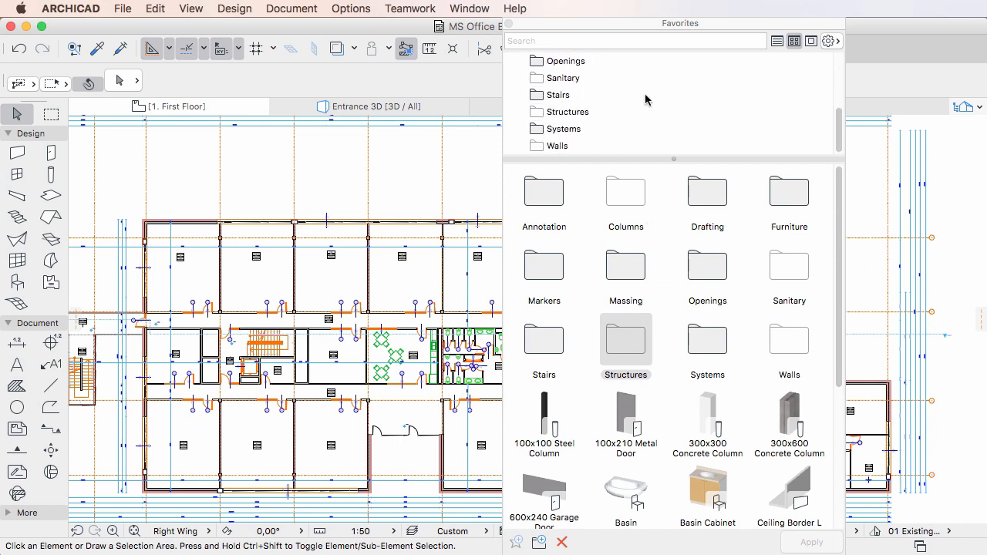
mouse_move(579, 117)
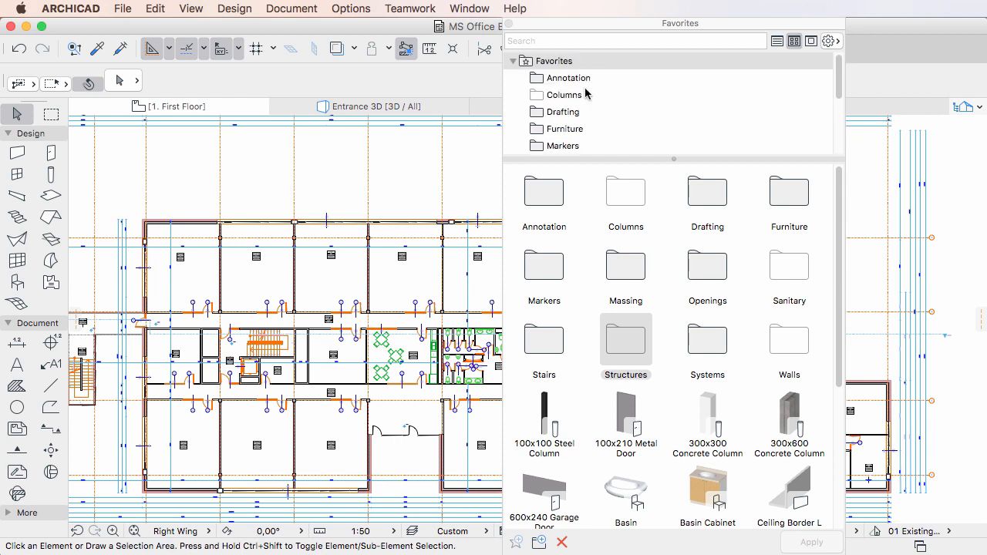
- Add a 'Fills' subfolder inside the Annotation folder, then return to the Favorites root
left_click(568, 78)
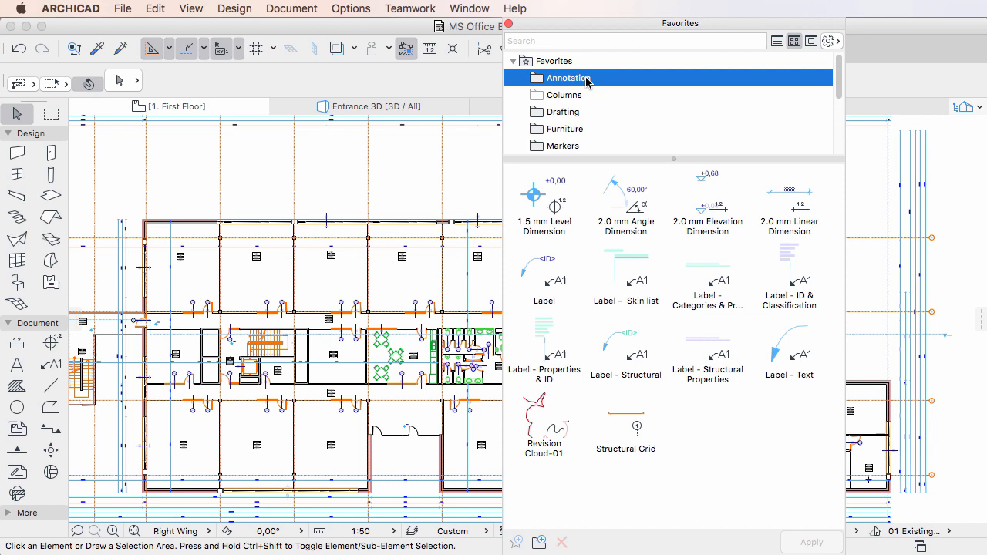
right_click(567, 78)
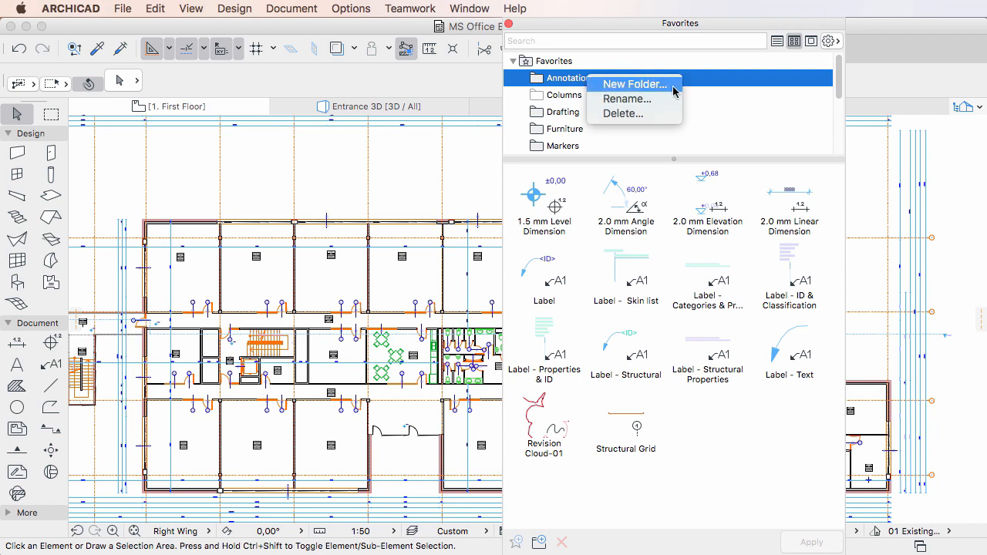
left_click(633, 84)
type("F")
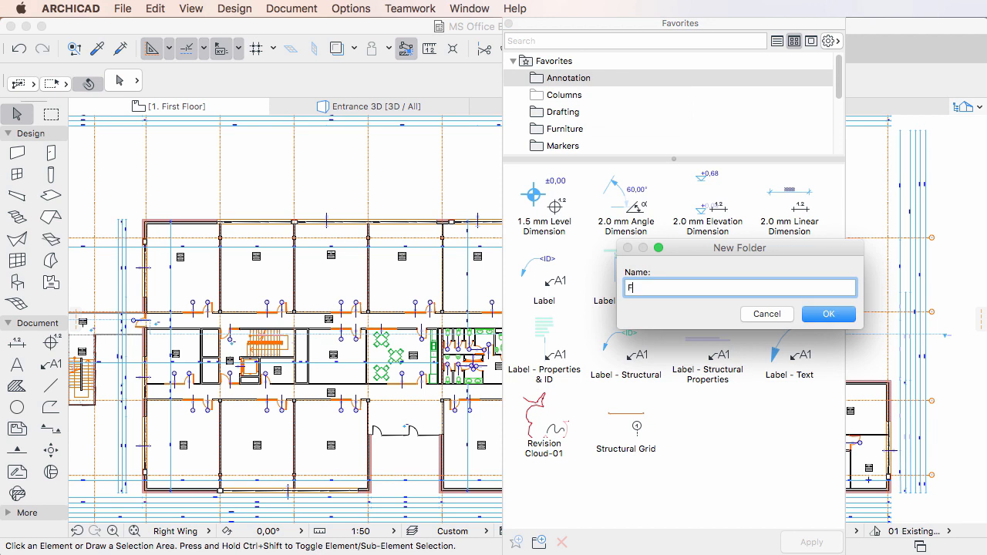
type("ills")
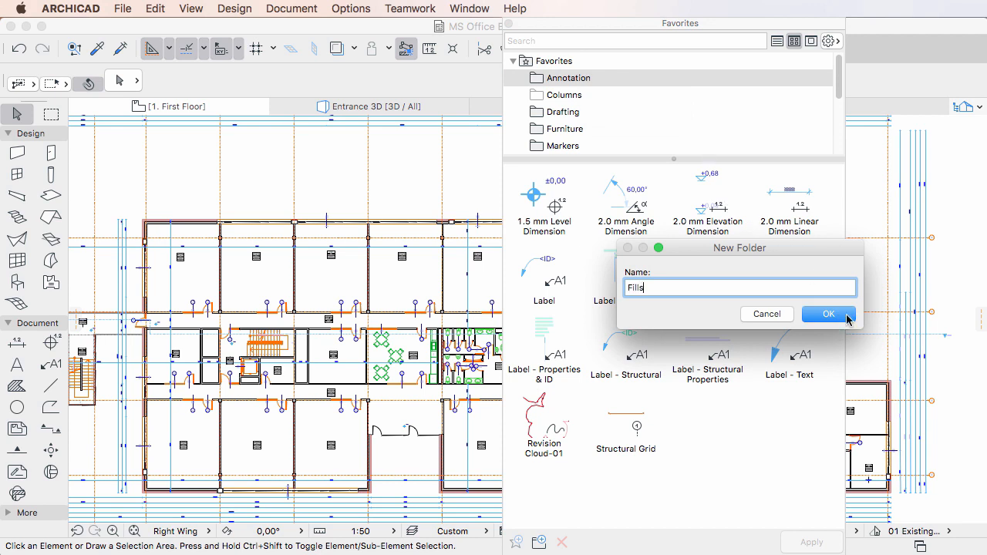
left_click(828, 314)
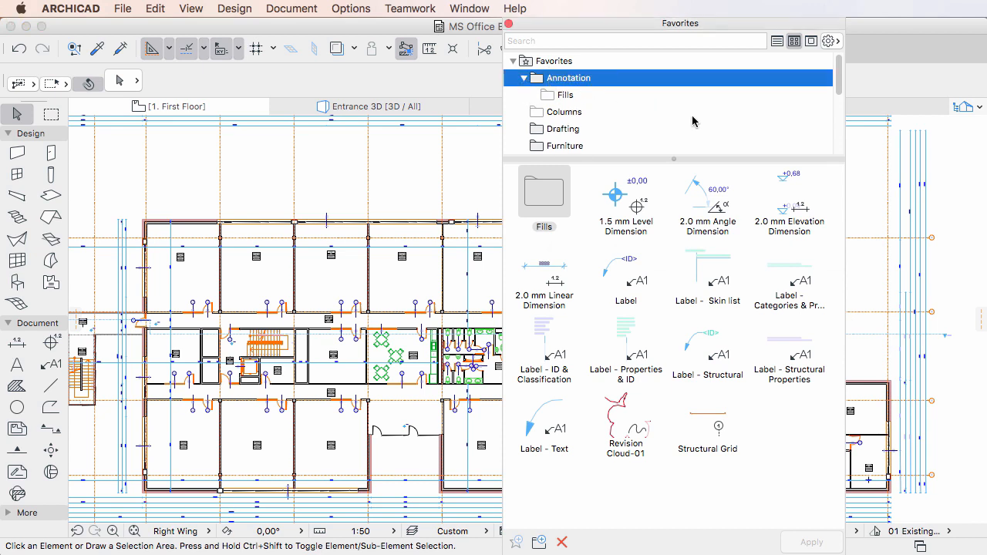
mouse_move(593, 82)
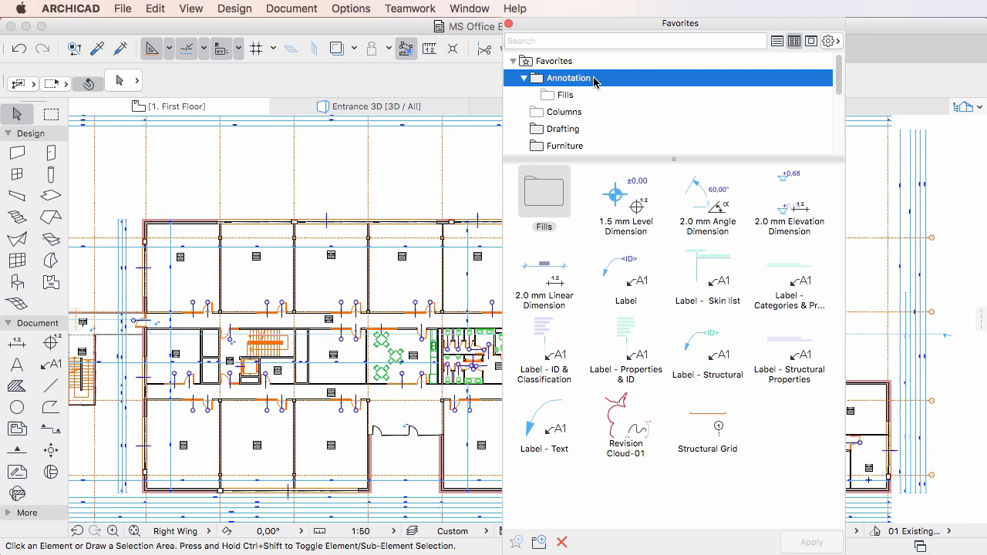
left_click(553, 61)
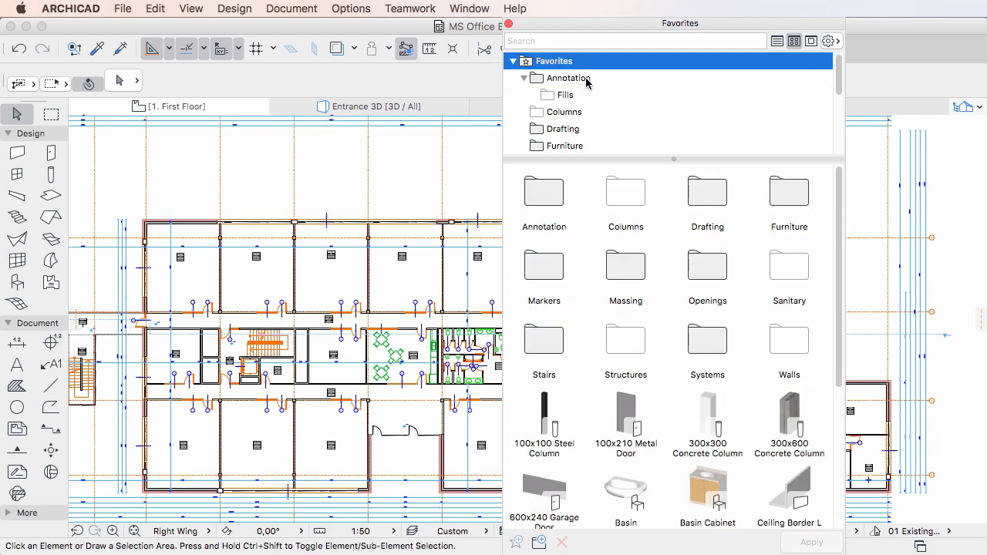
- Add a 'Fills' subfolder inside the Drafting folder and expand Drafting to show it
left_click(565, 94)
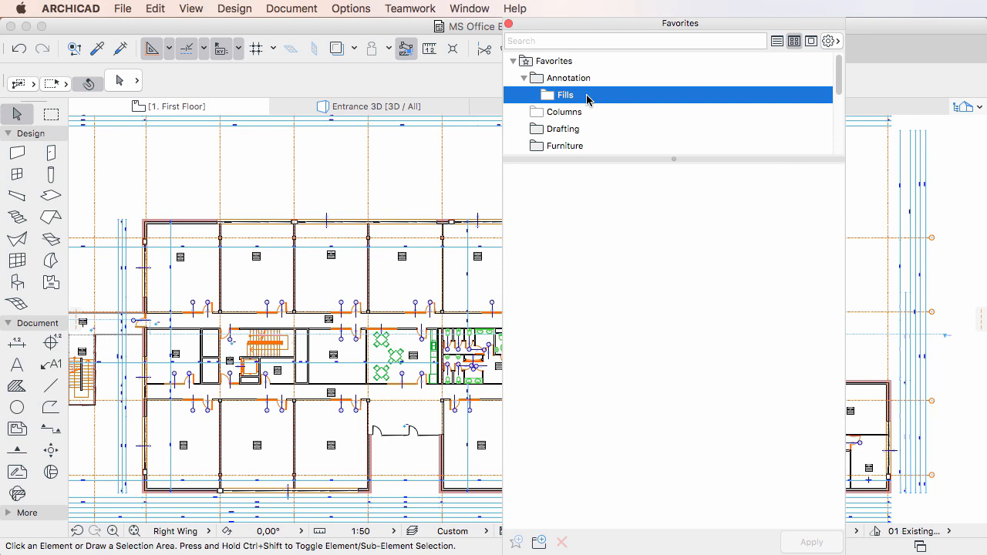
mouse_move(572, 129)
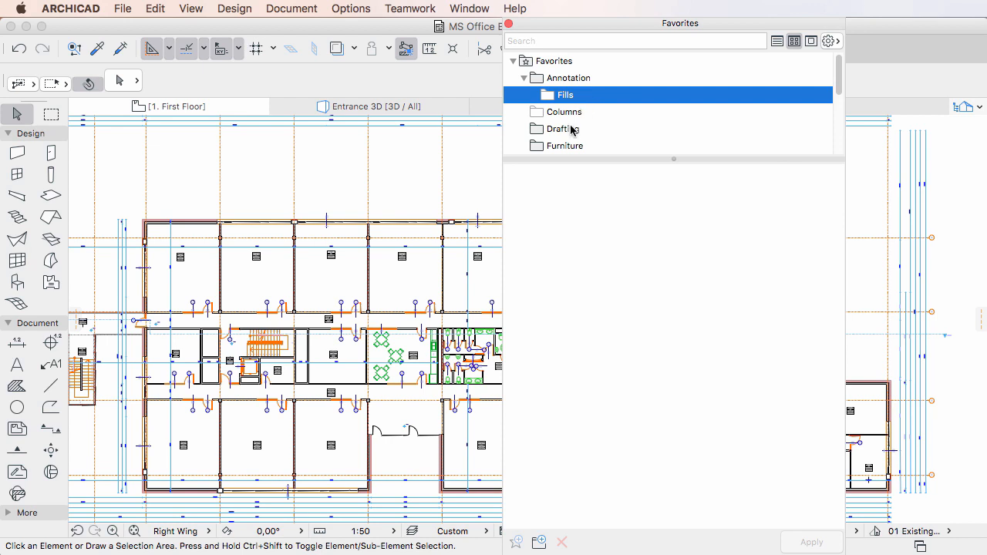
mouse_move(571, 133)
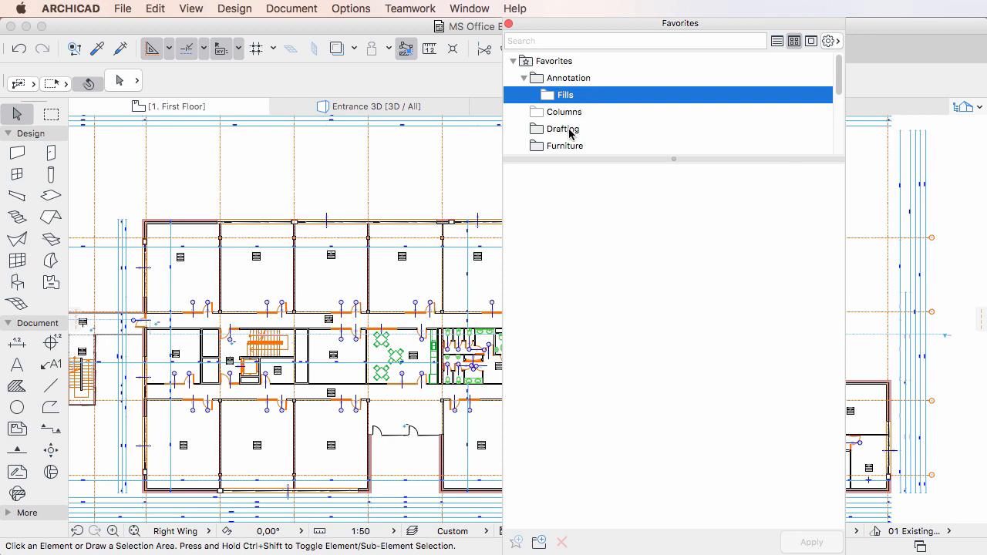
left_click(563, 129)
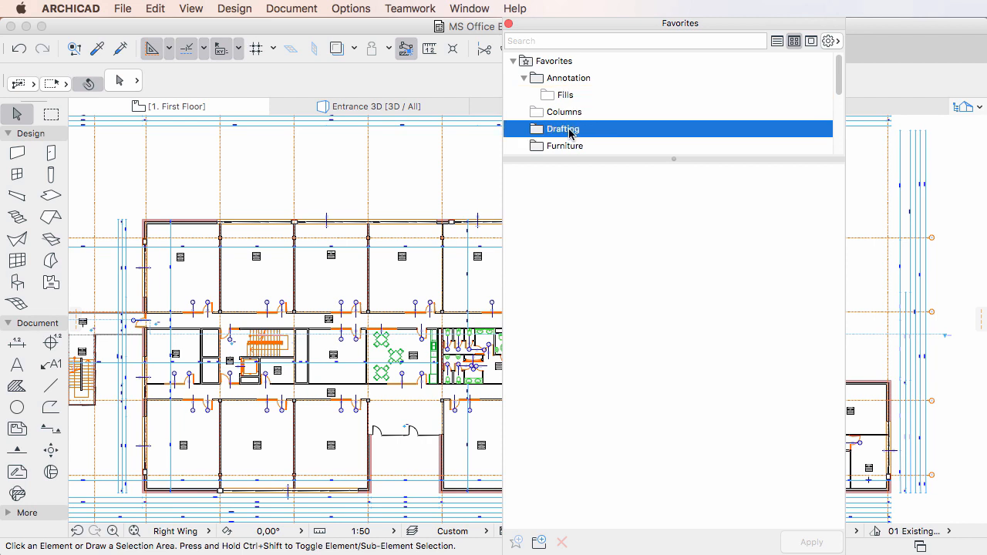
right_click(563, 129)
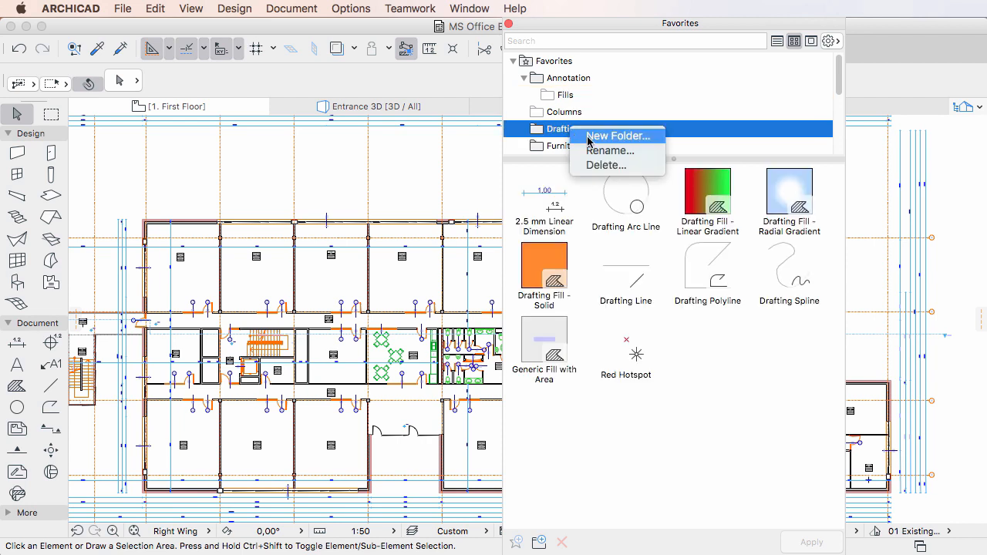
left_click(617, 136)
type("Fills")
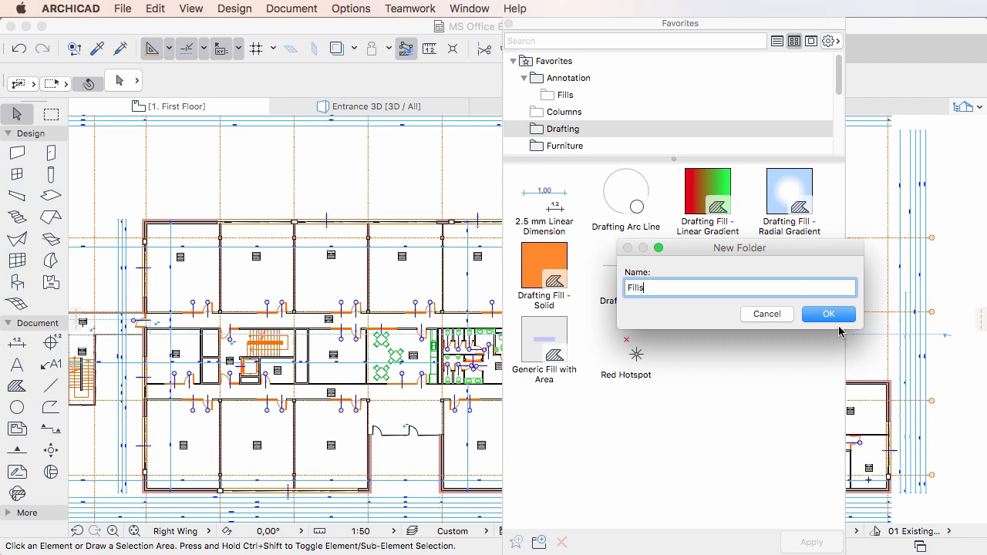
left_click(828, 314)
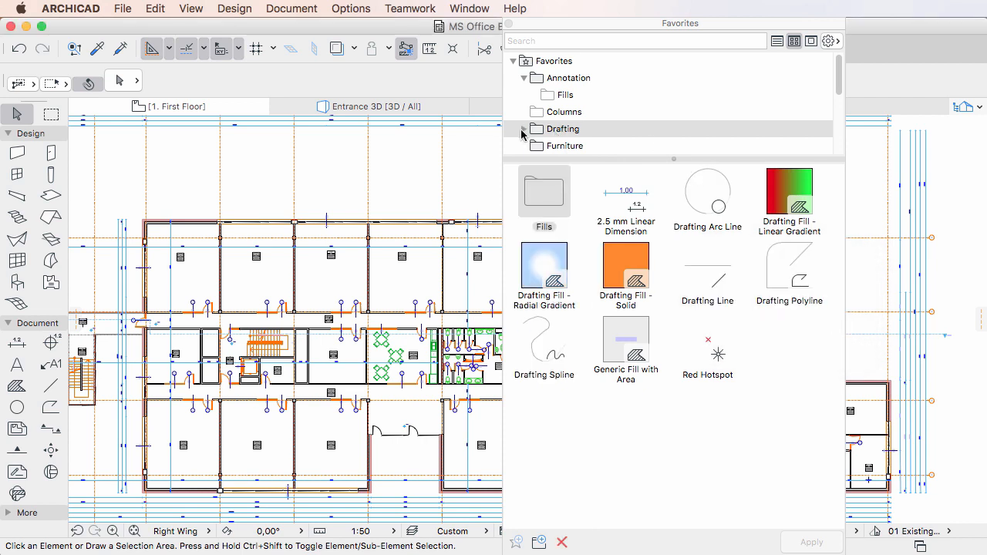
left_click(563, 128)
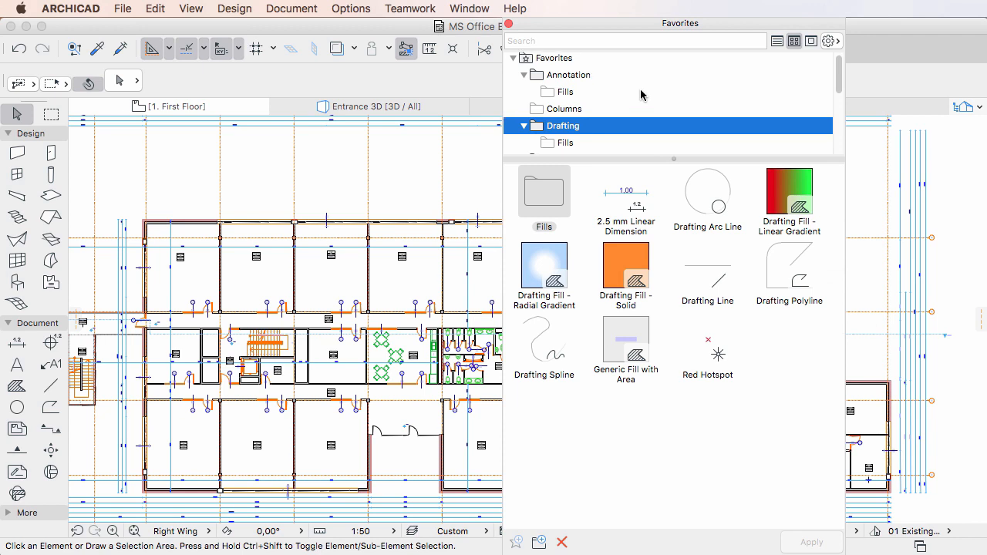
- Move the 600x240 Garage Door and 100x210 Metal Door favorites into Openings
left_click(553, 61)
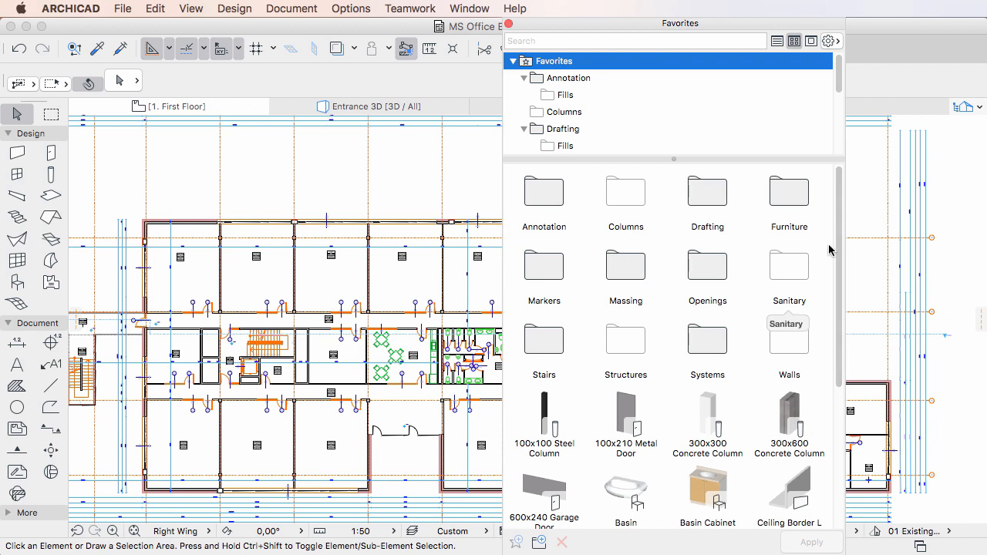
mouse_move(544, 489)
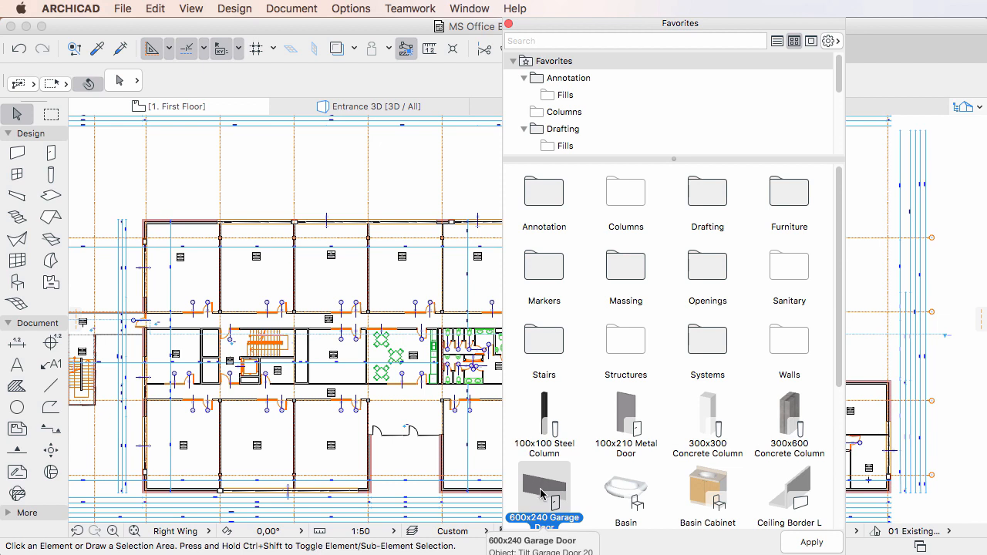
left_click(625, 348)
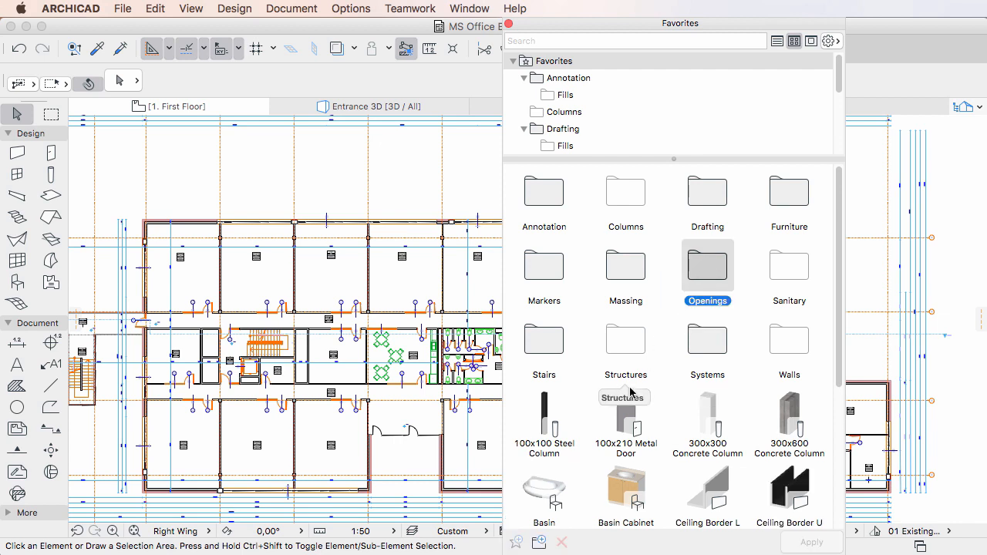
left_click(625, 416)
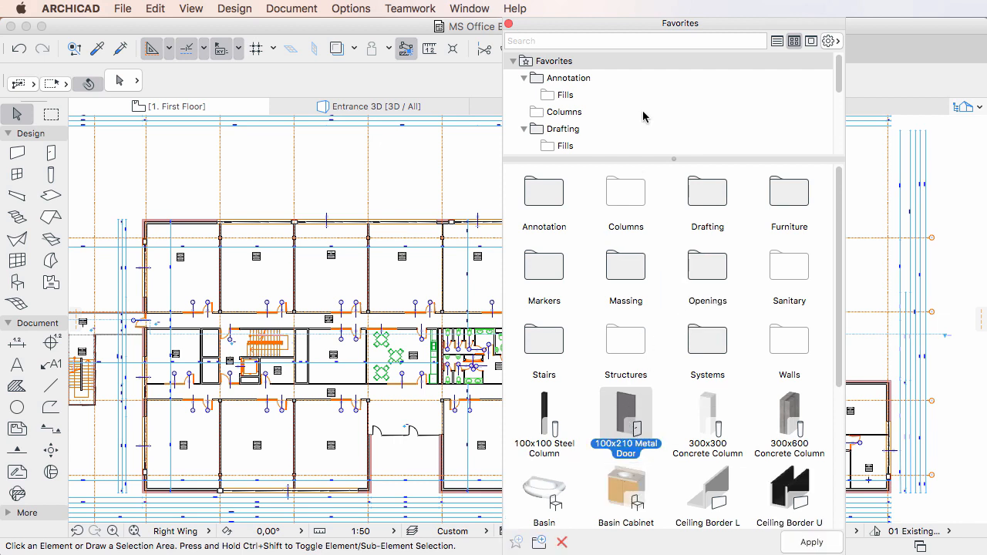
scroll("down", 3)
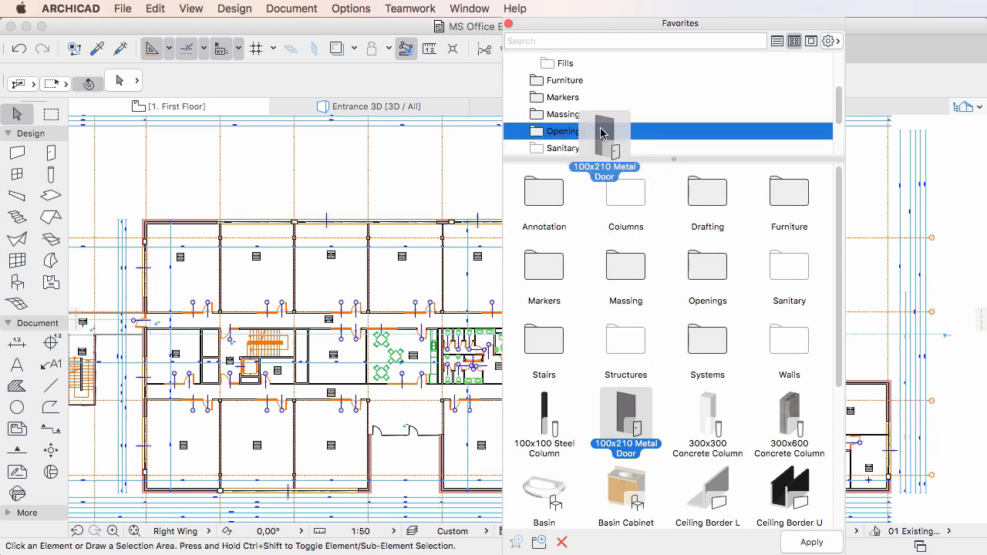
left_click(707, 266)
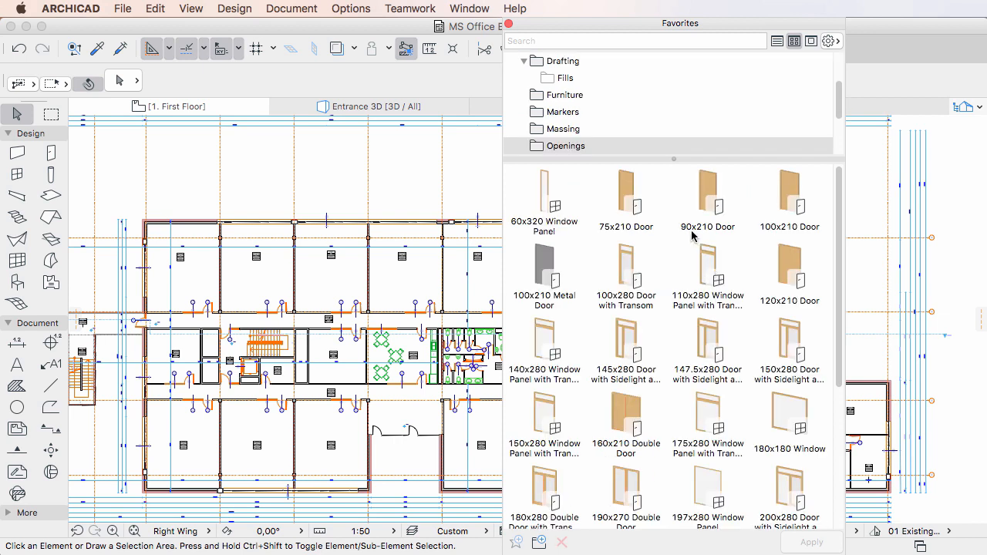
scroll("down", 3)
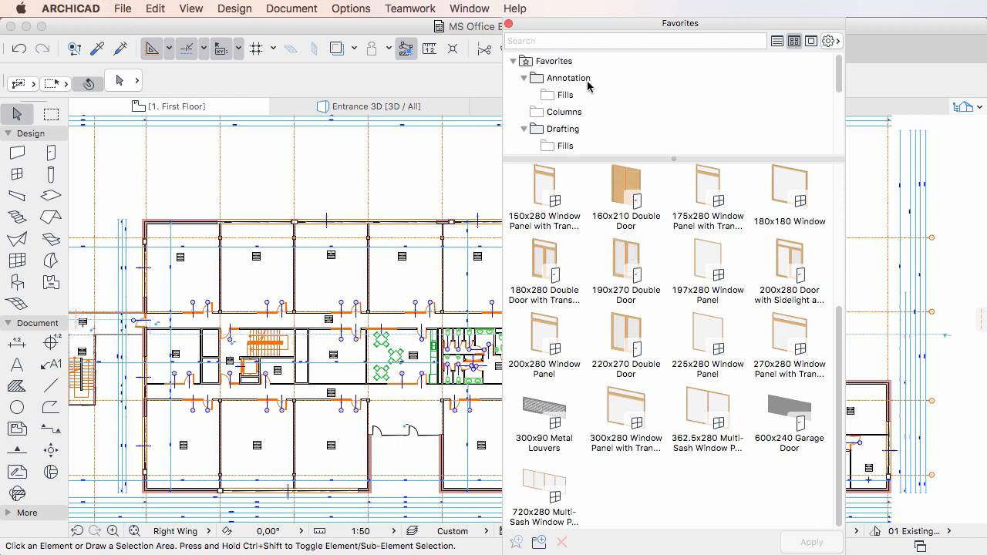
- Fill Structures with the Columns and Walls folders, column favorites, and Ceiling Border L/U copies
left_click(553, 61)
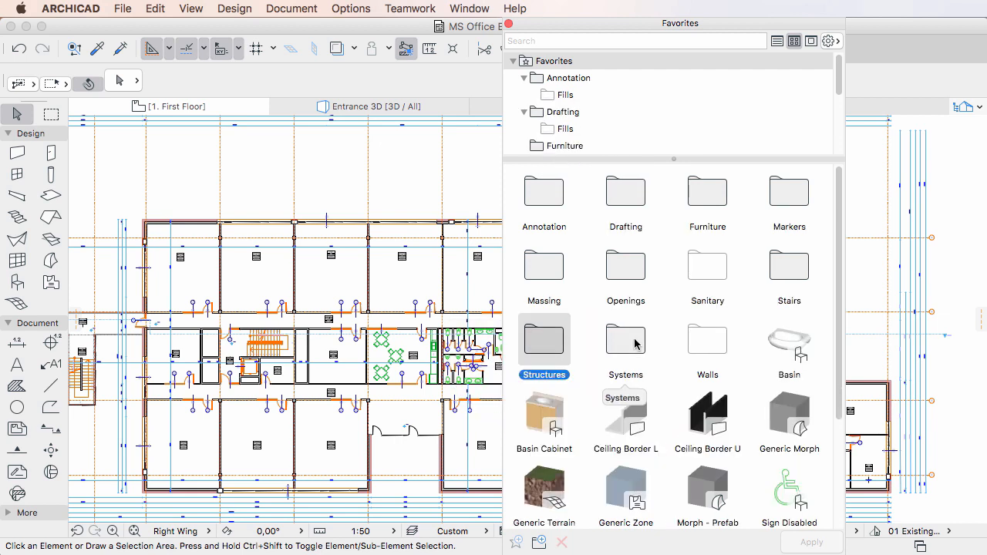
mouse_move(707, 416)
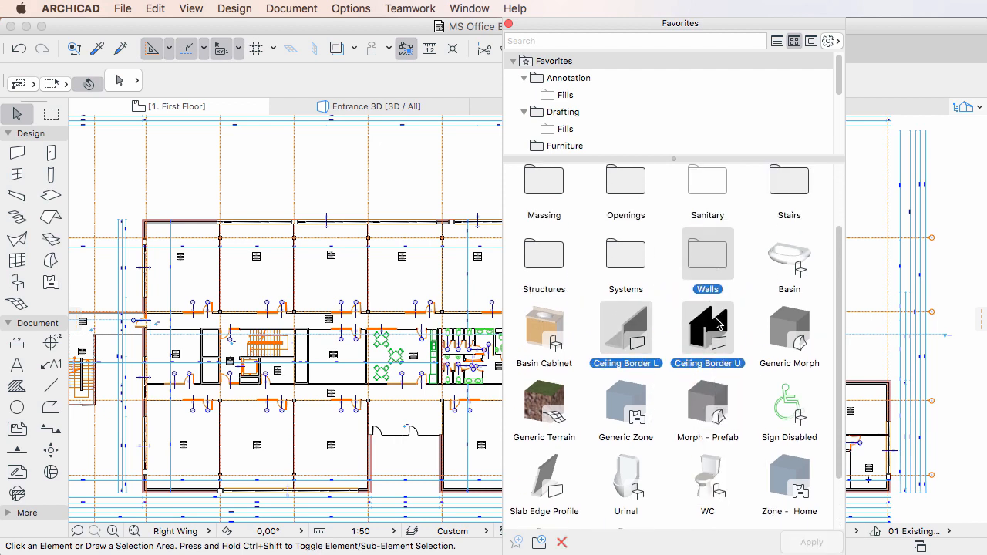
mouse_move(625, 328)
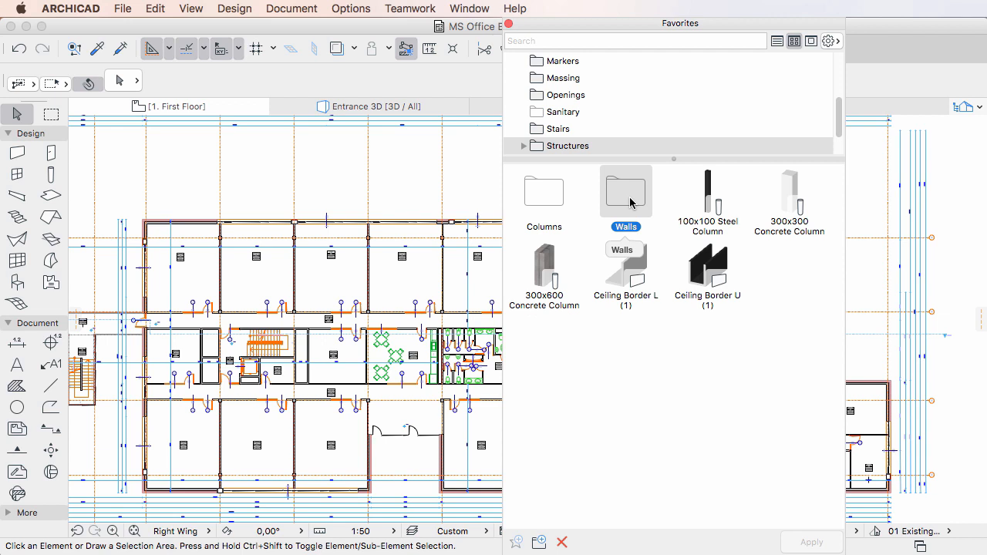
mouse_move(626, 266)
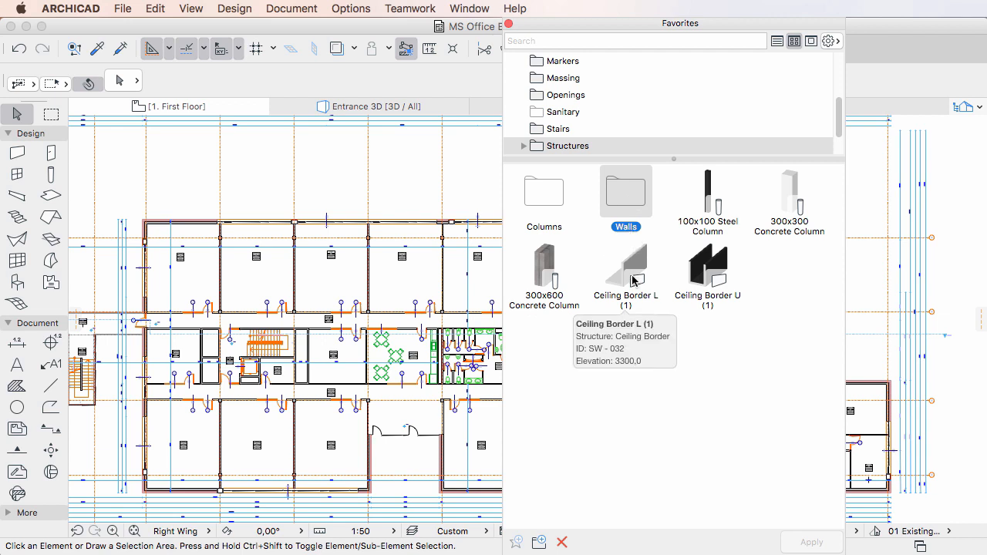
left_click(625, 266)
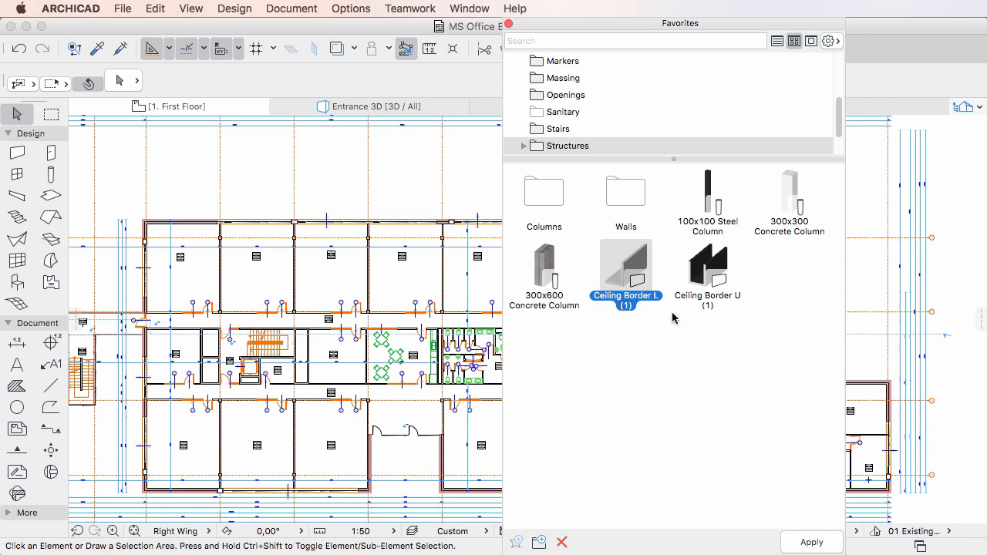
left_click(707, 274)
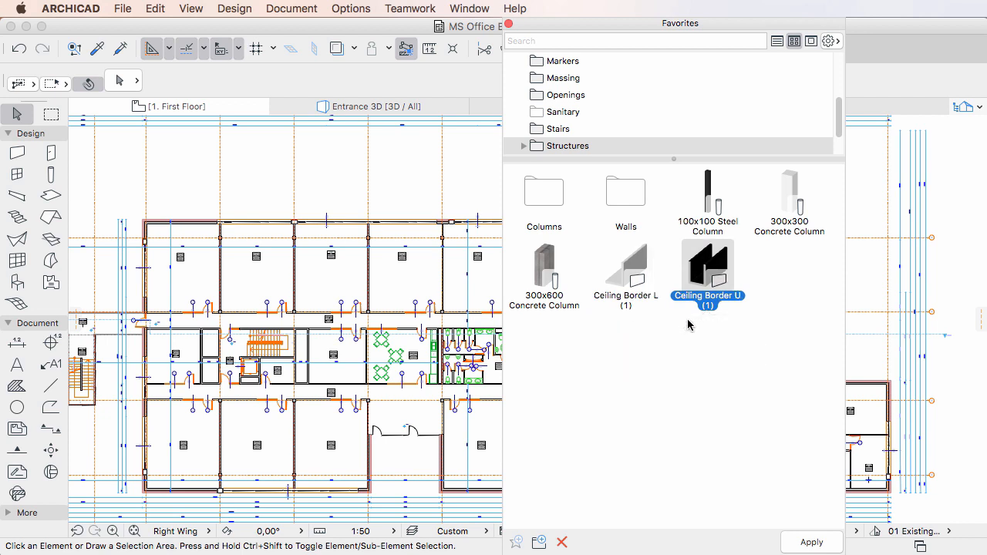
mouse_move(677, 319)
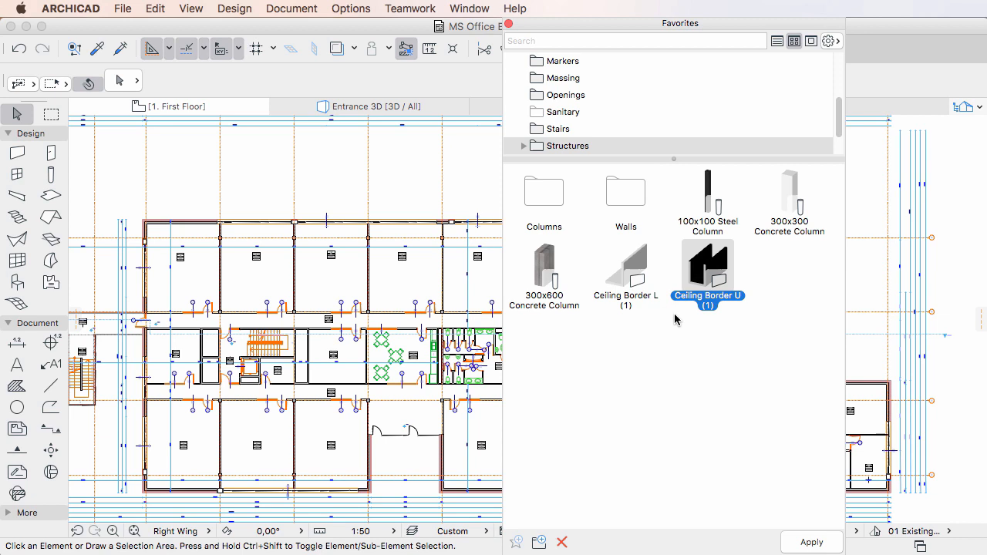
mouse_move(800, 339)
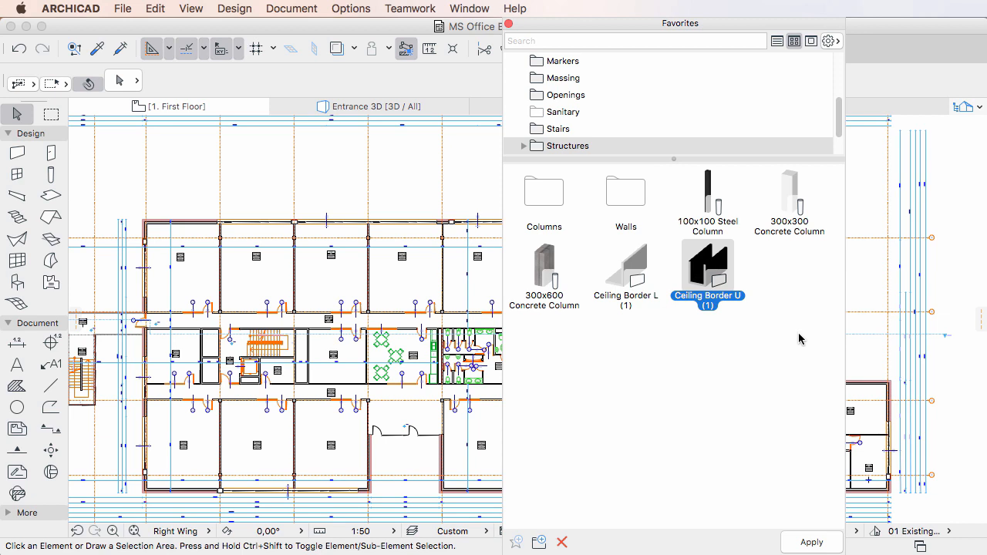